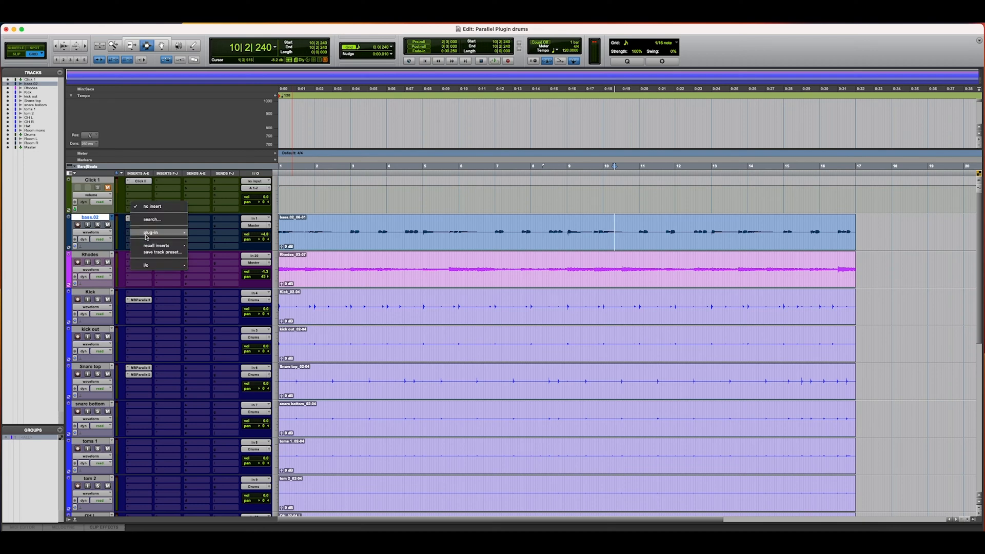
Insert the Metric Halo MBEQ (mono) equalizer on an empty bass 02 insert
click(150, 232)
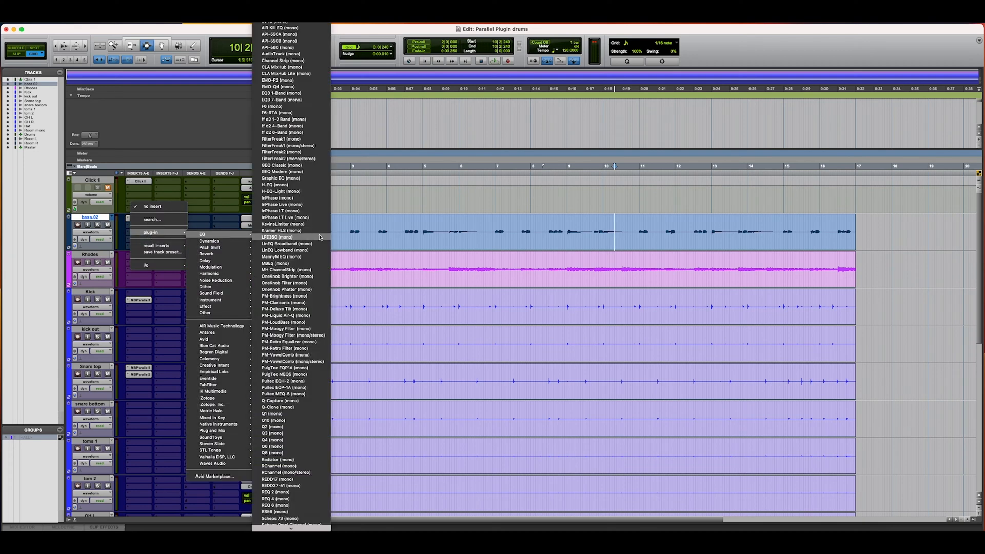
scroll(down, 3)
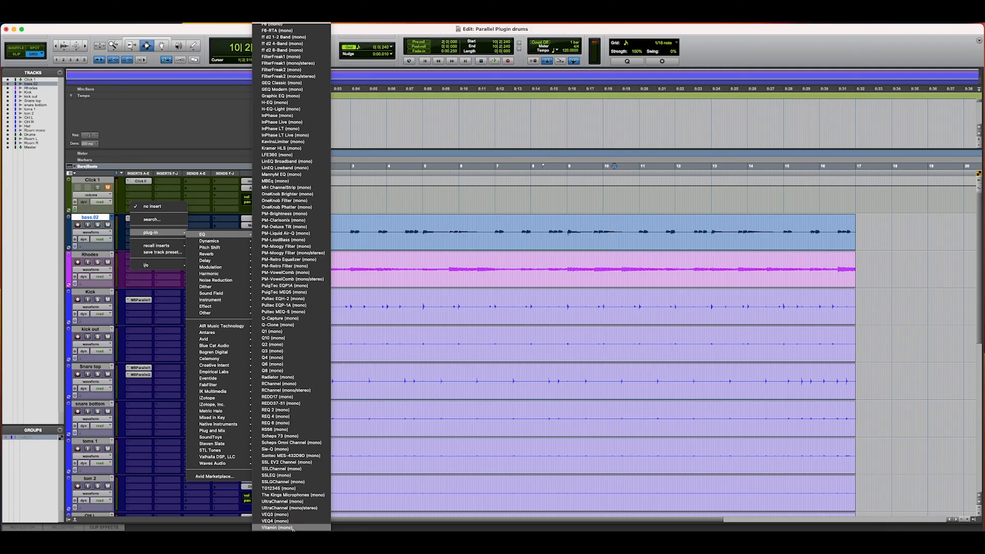
mouse_move(293, 495)
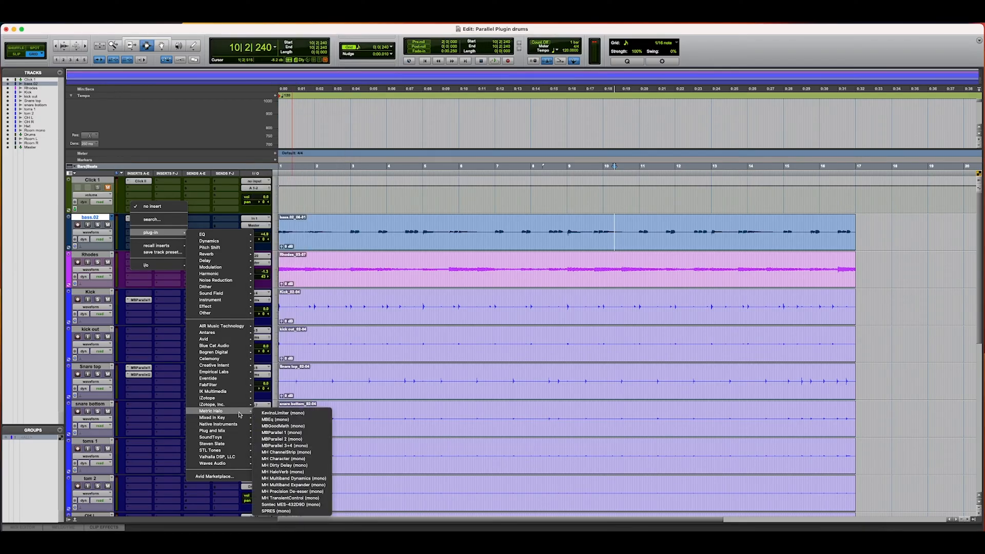
click(281, 420)
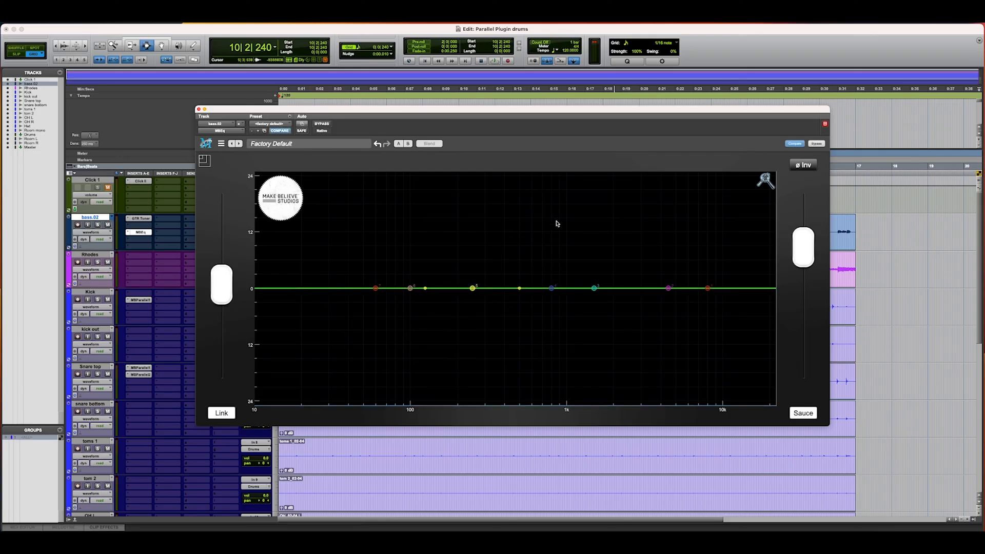
mouse_move(472, 288)
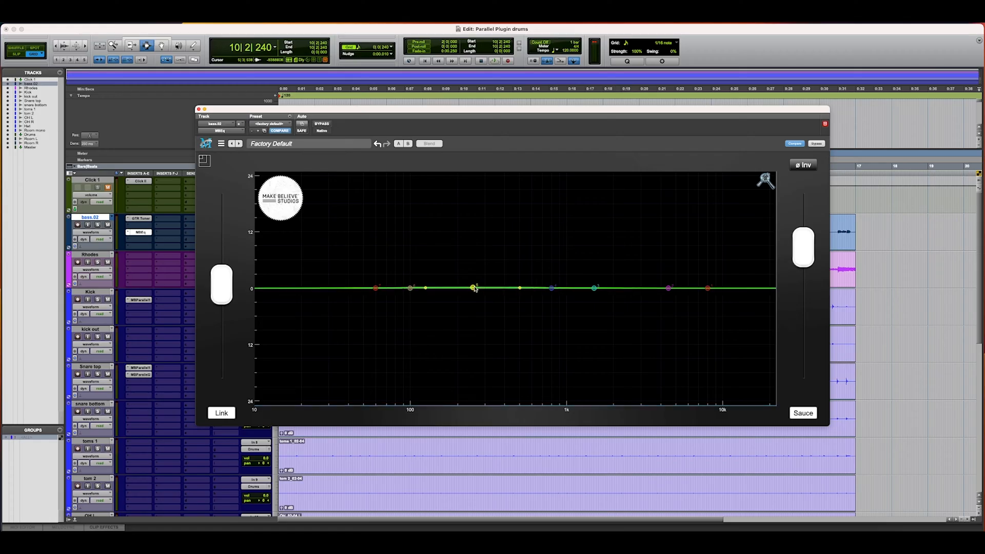
mouse_move(464, 258)
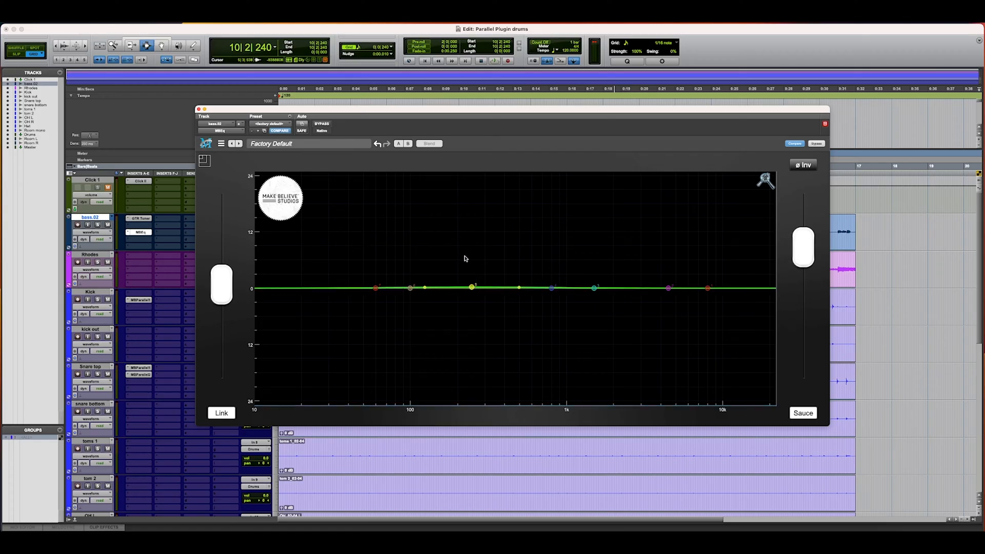
mouse_move(338, 221)
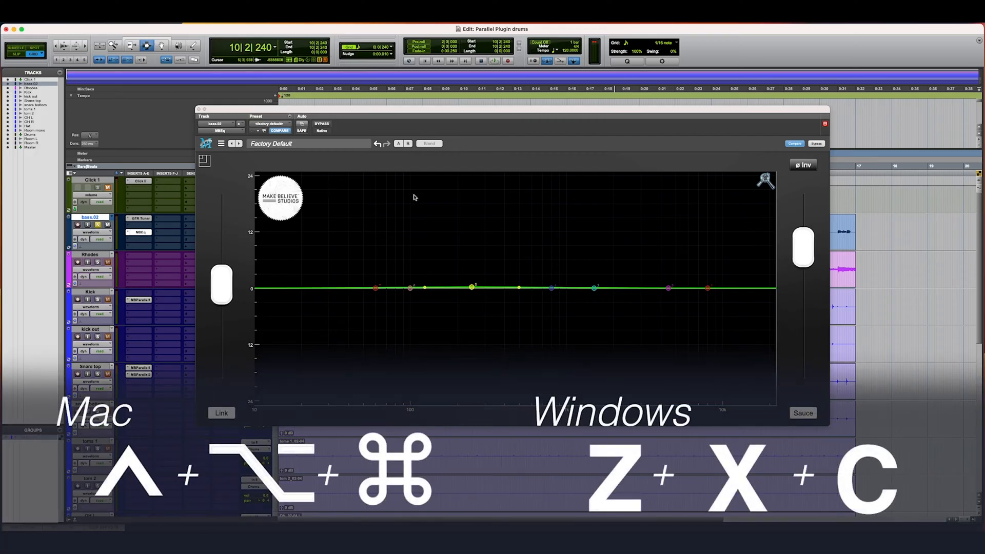
mouse_move(617, 261)
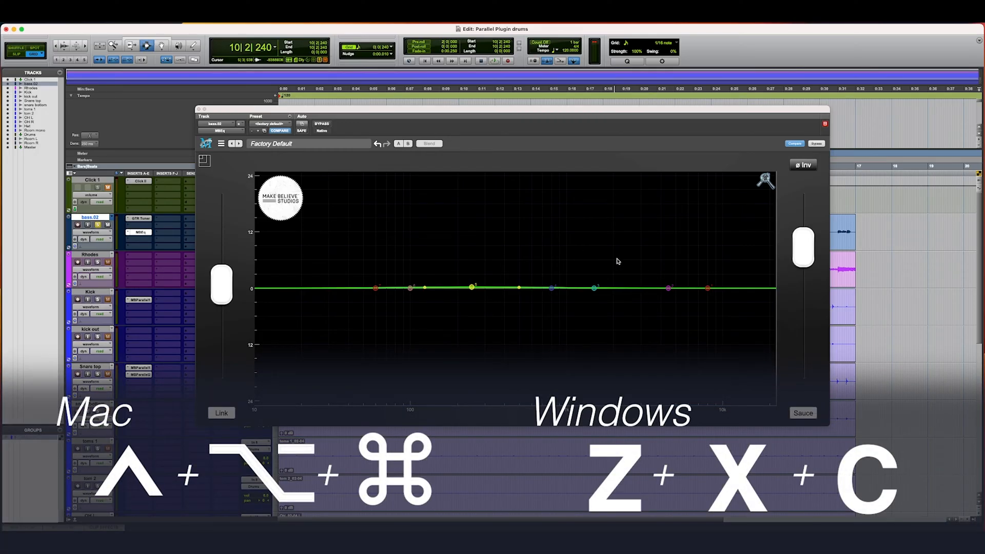
mouse_move(618, 258)
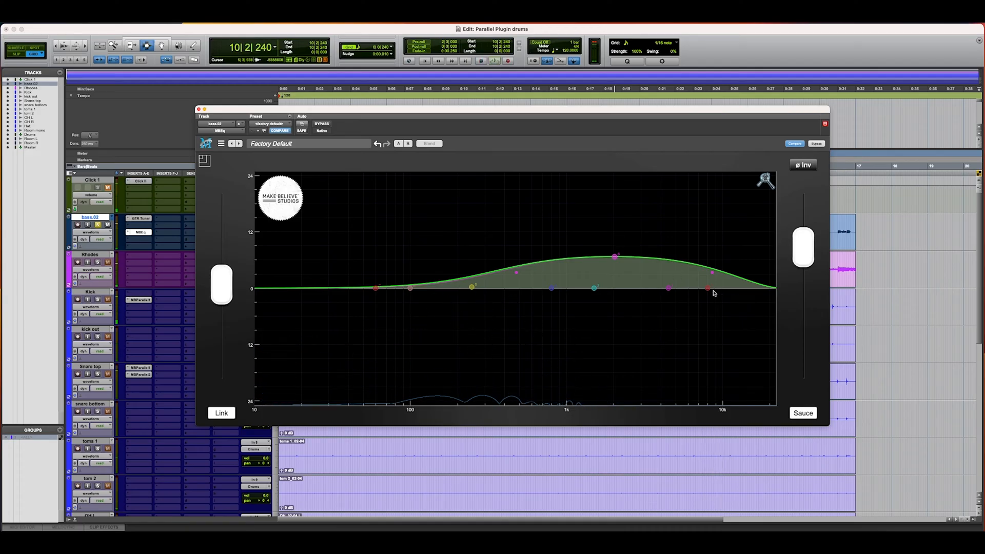
mouse_move(774, 337)
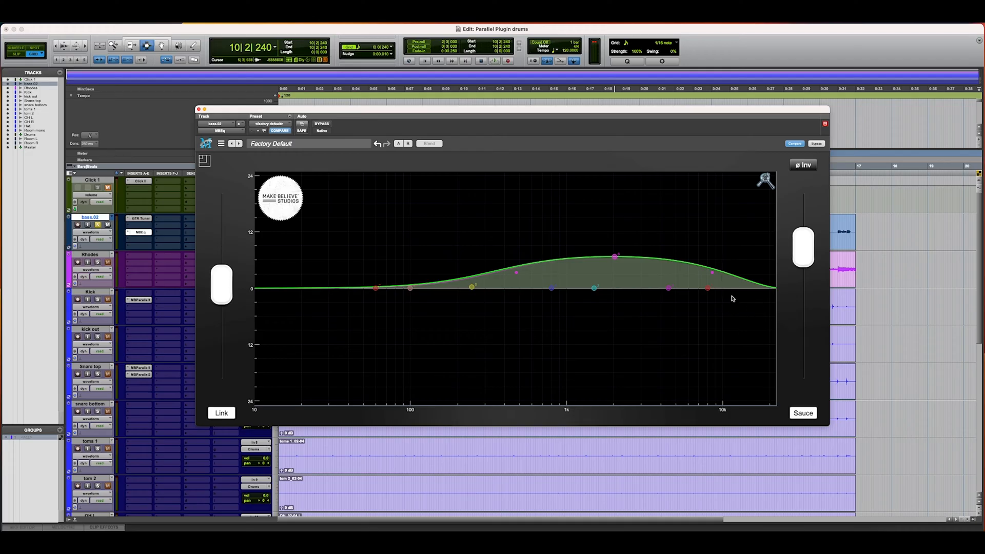
mouse_move(743, 289)
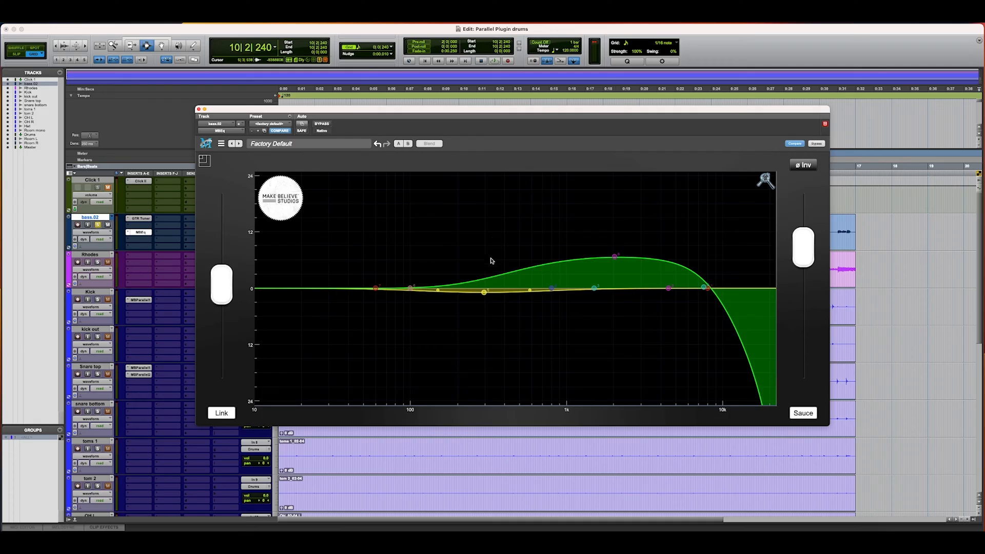
mouse_move(485, 294)
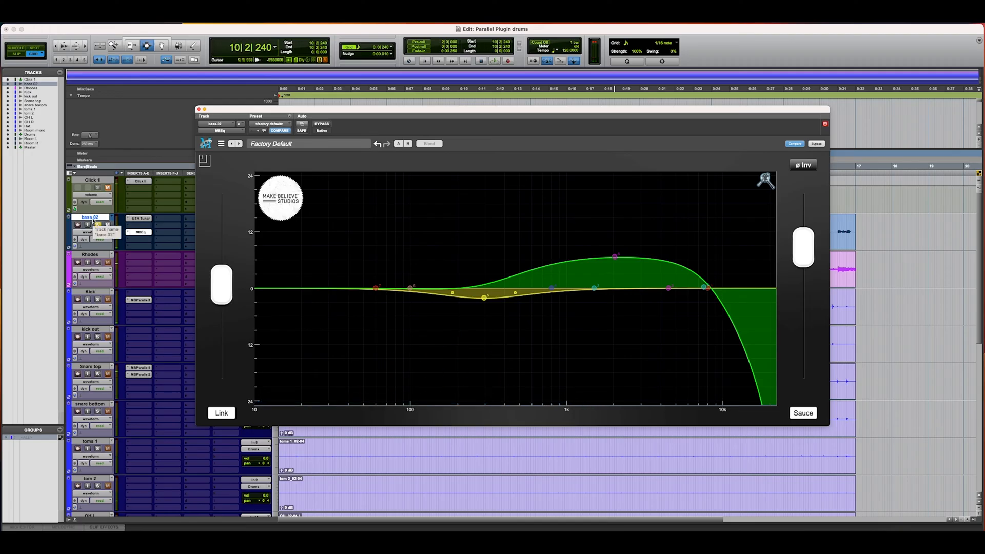
mouse_move(97, 224)
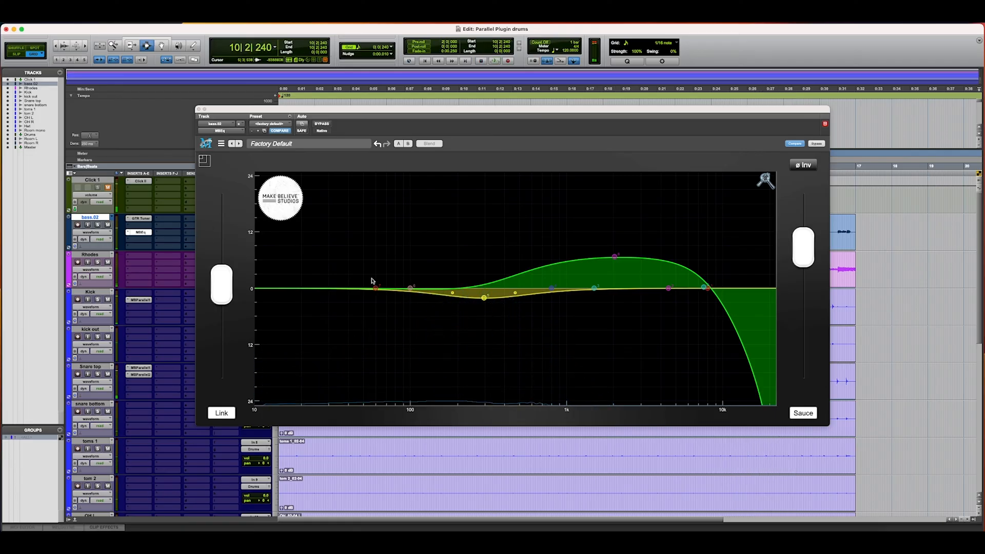
mouse_move(338, 288)
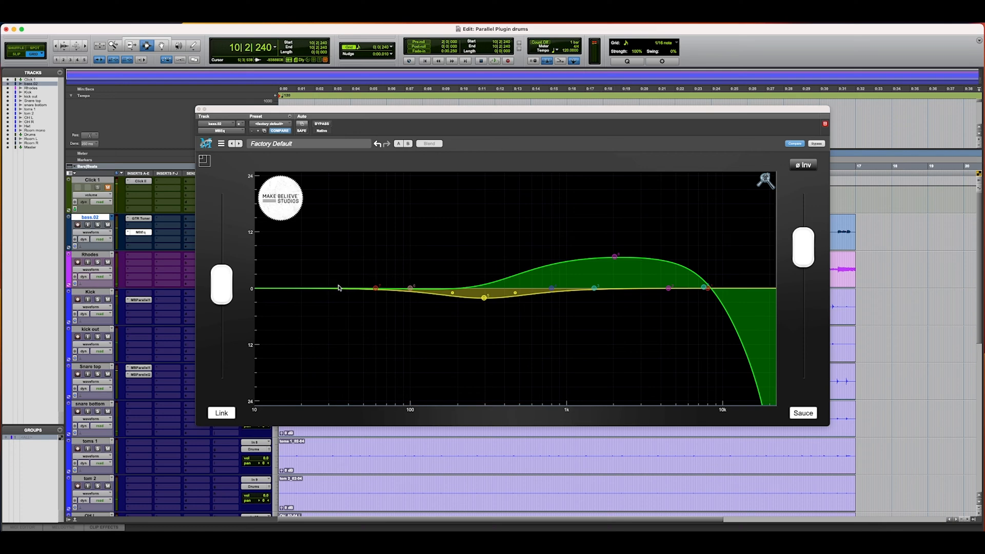
mouse_move(338, 285)
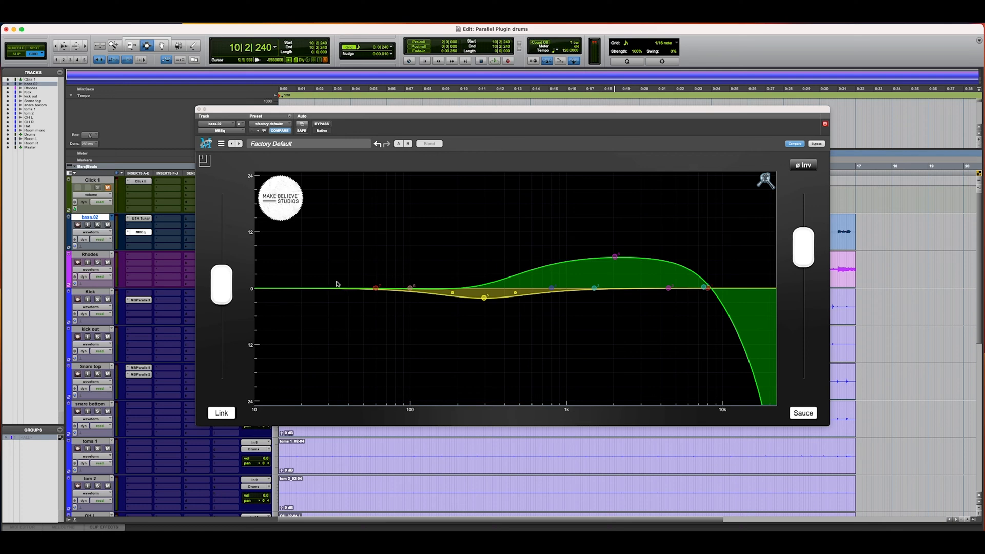
mouse_move(323, 280)
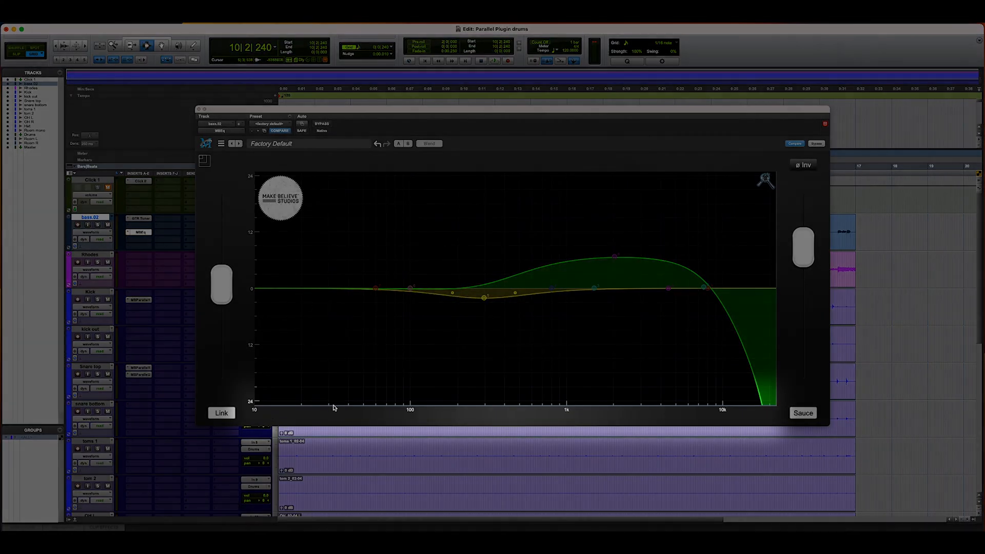
mouse_move(356, 423)
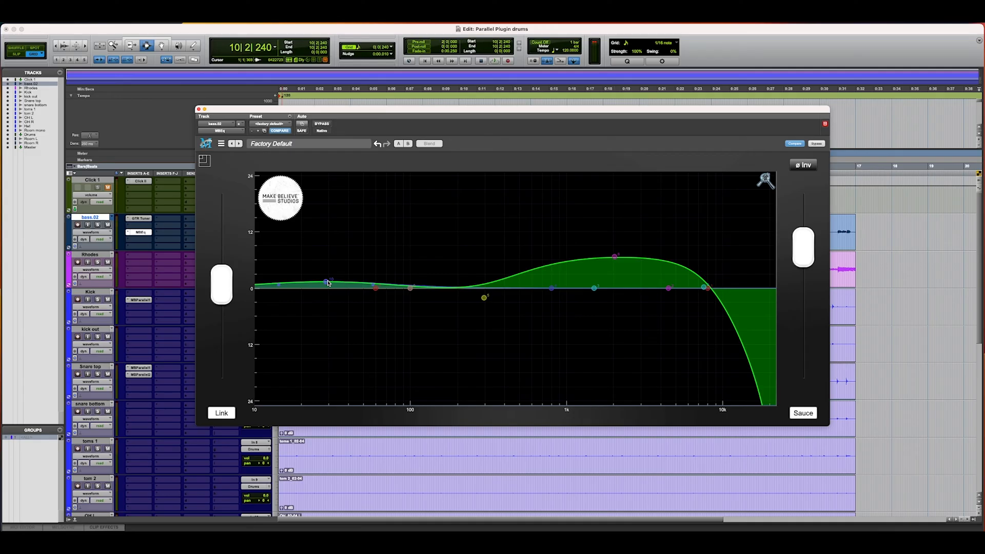
mouse_move(224, 280)
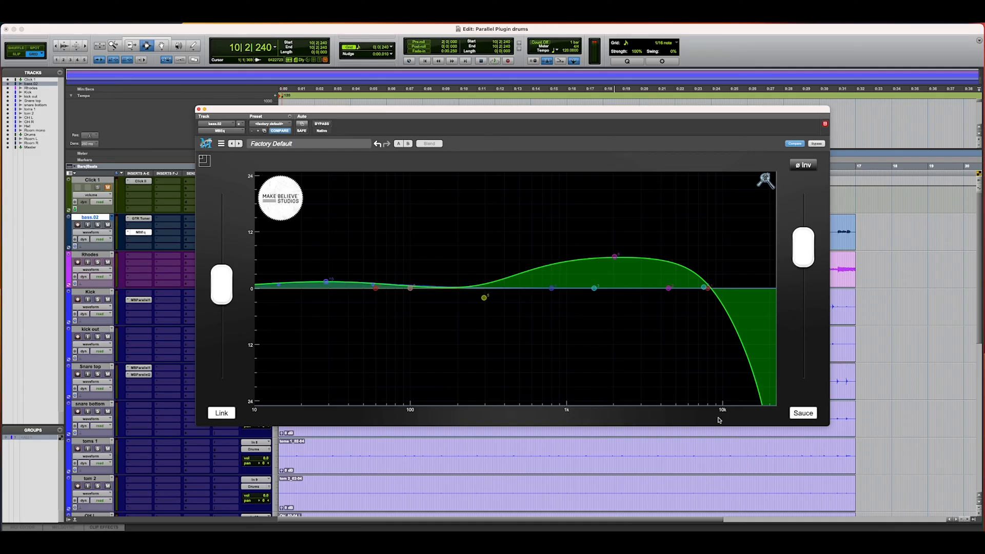
mouse_move(828, 414)
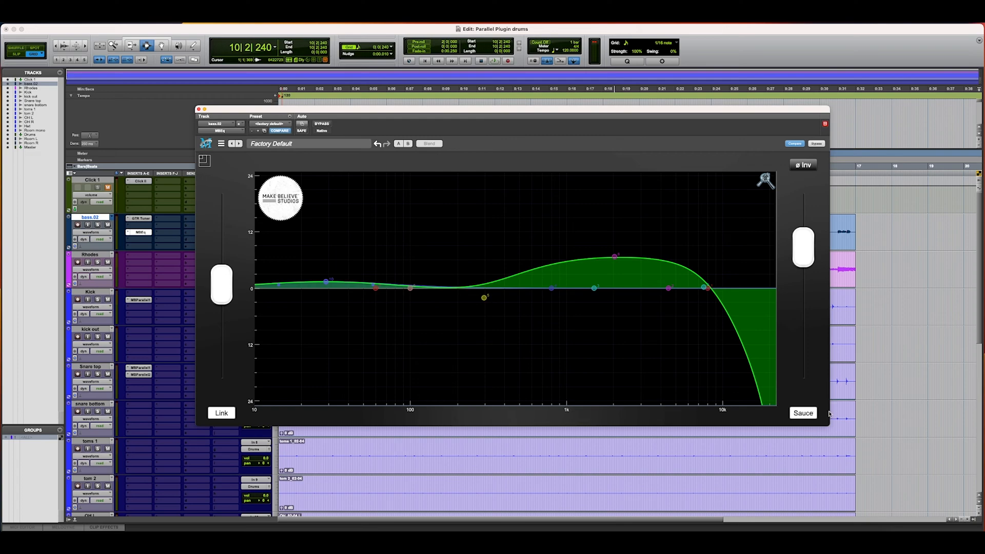
Switch on MBEQ's Sauce saturation stage
click(803, 413)
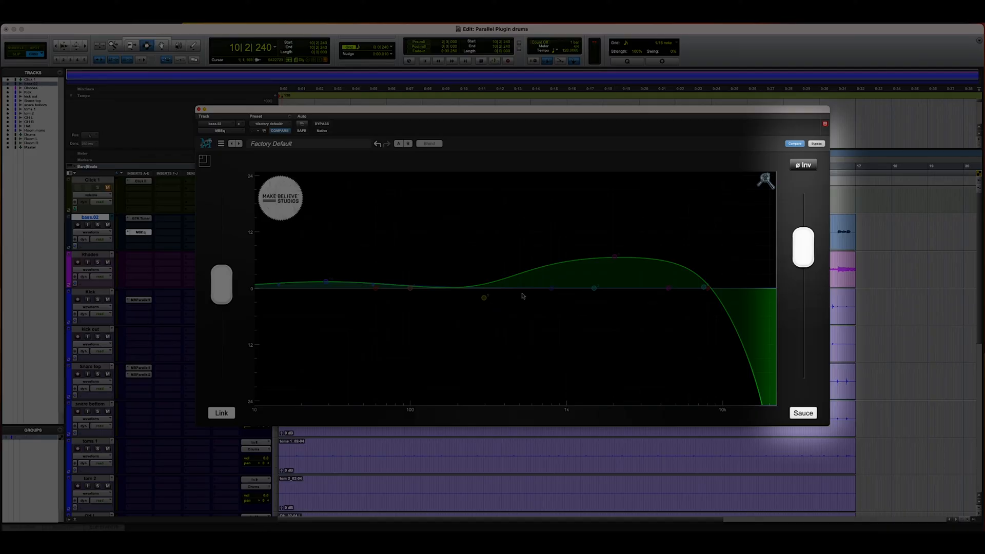
mouse_move(511, 296)
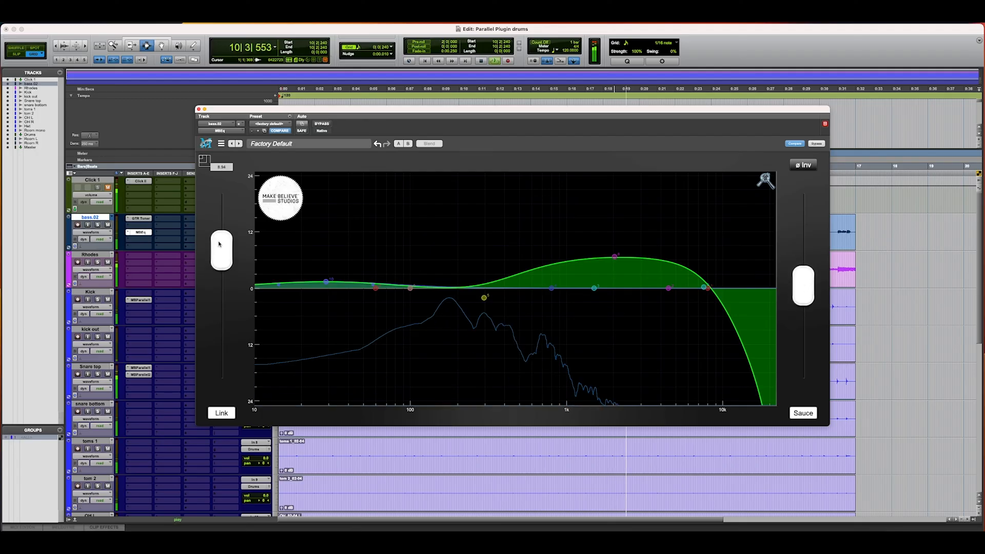
Raise and fine-tune MBEQ's input drive level into the Sauce stage
drag(221, 252, 221, 228)
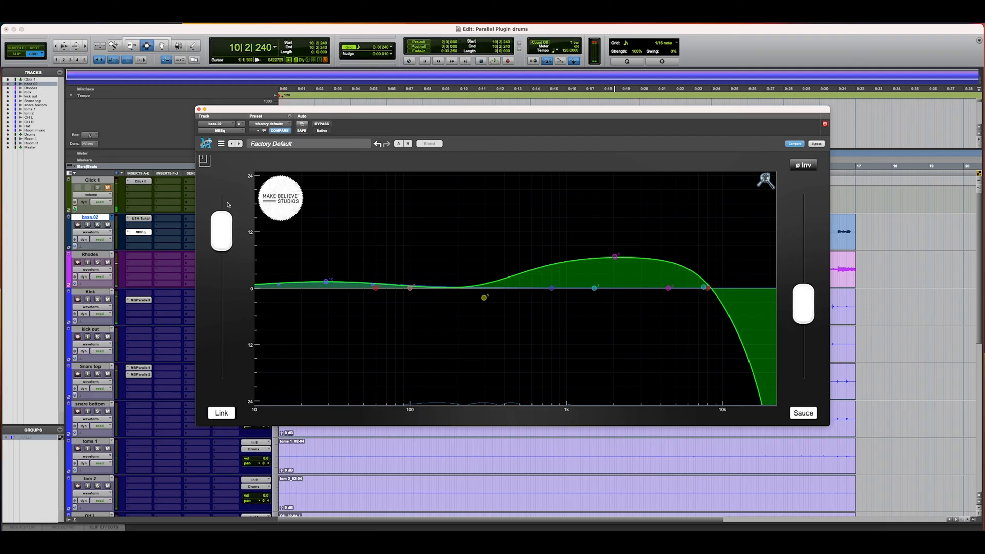
mouse_move(224, 235)
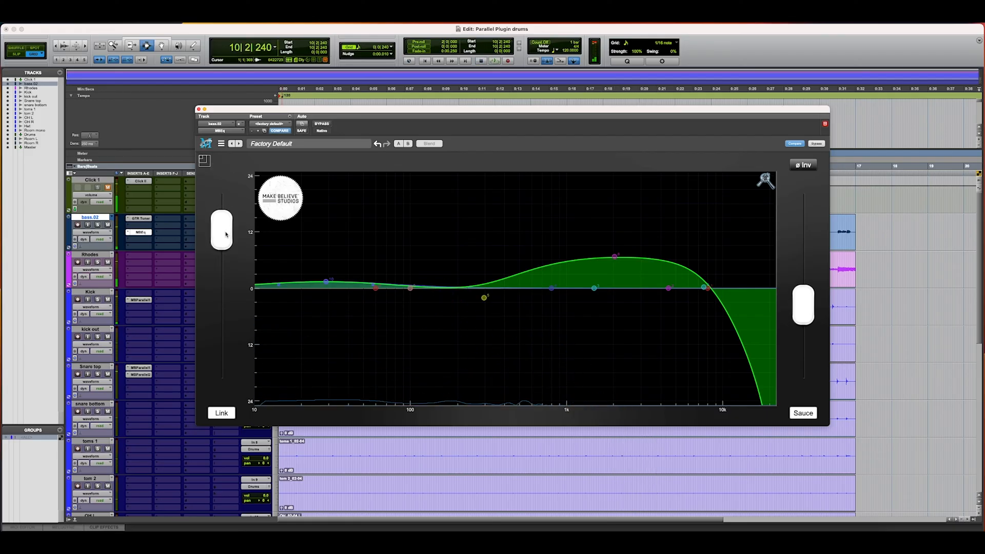
click(497, 61)
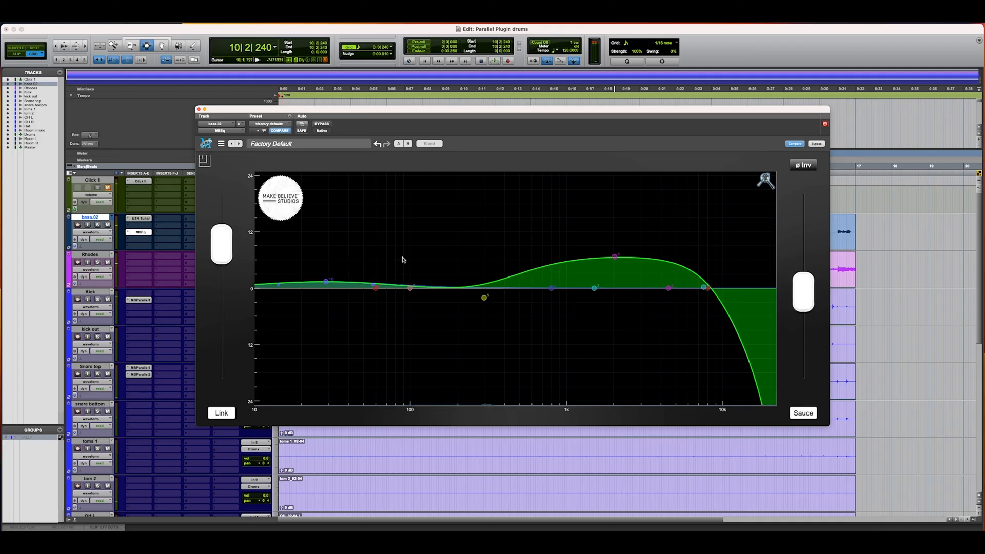
mouse_move(395, 288)
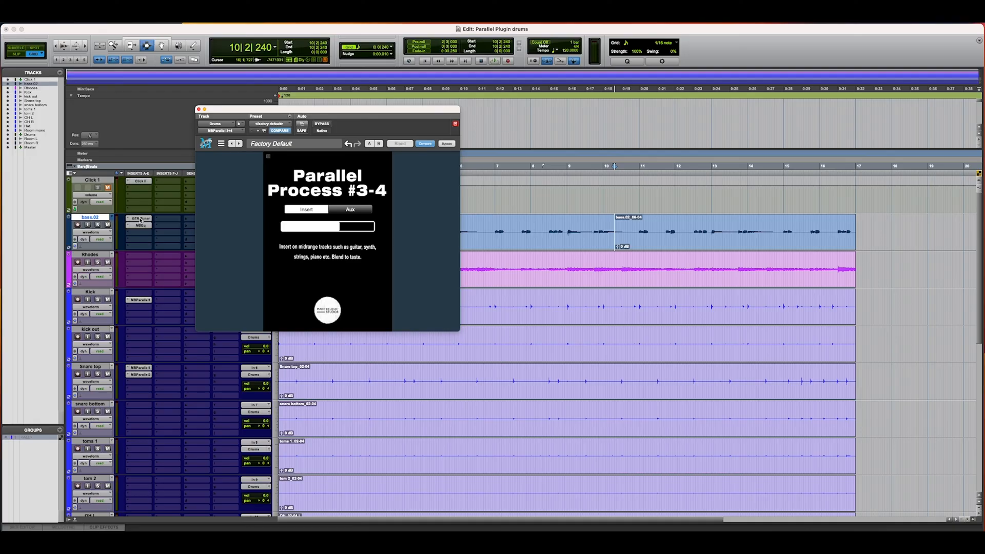
Review bass MBEQ and snare top's parallel plug-in, then bypass the Sontec mastering EQ
click(141, 225)
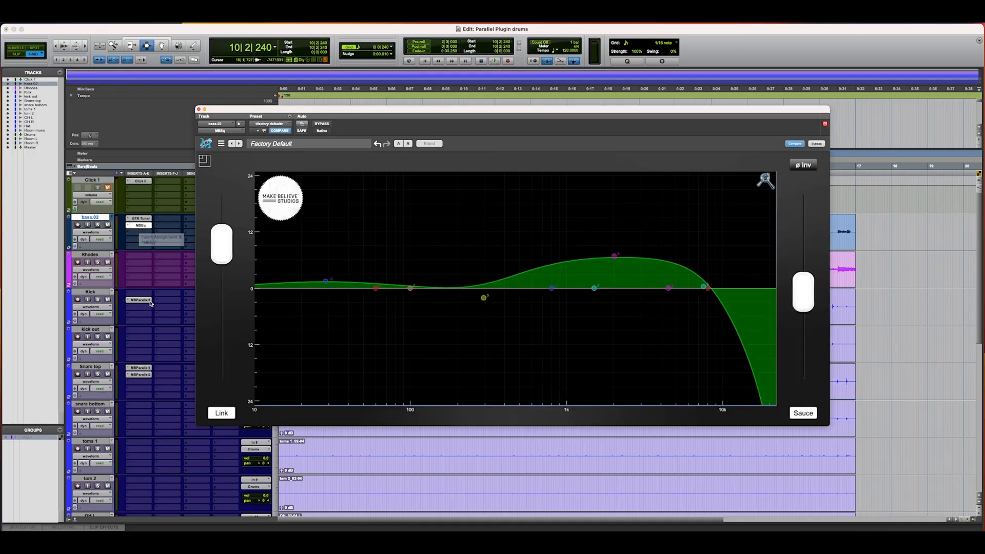
click(139, 299)
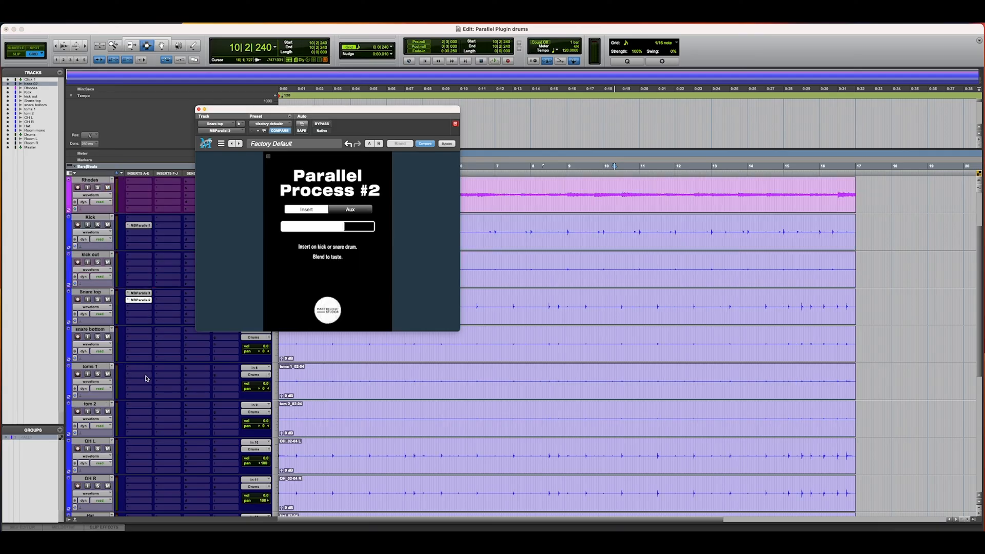
scroll(down, 3)
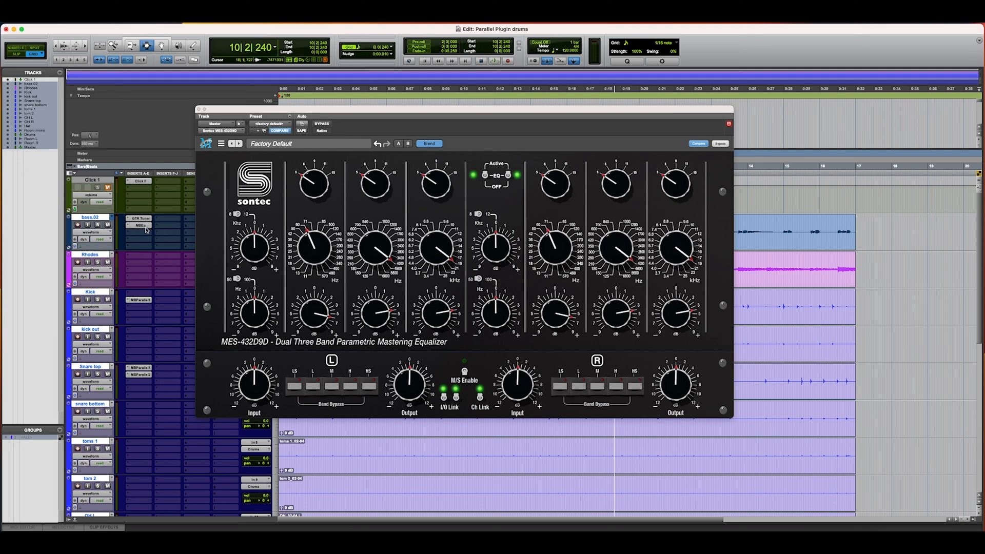
click(322, 124)
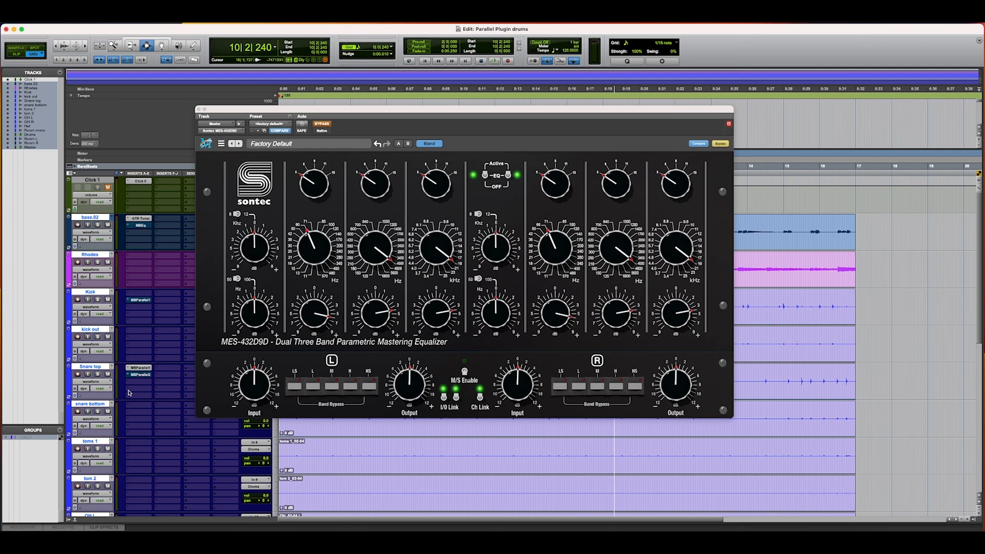